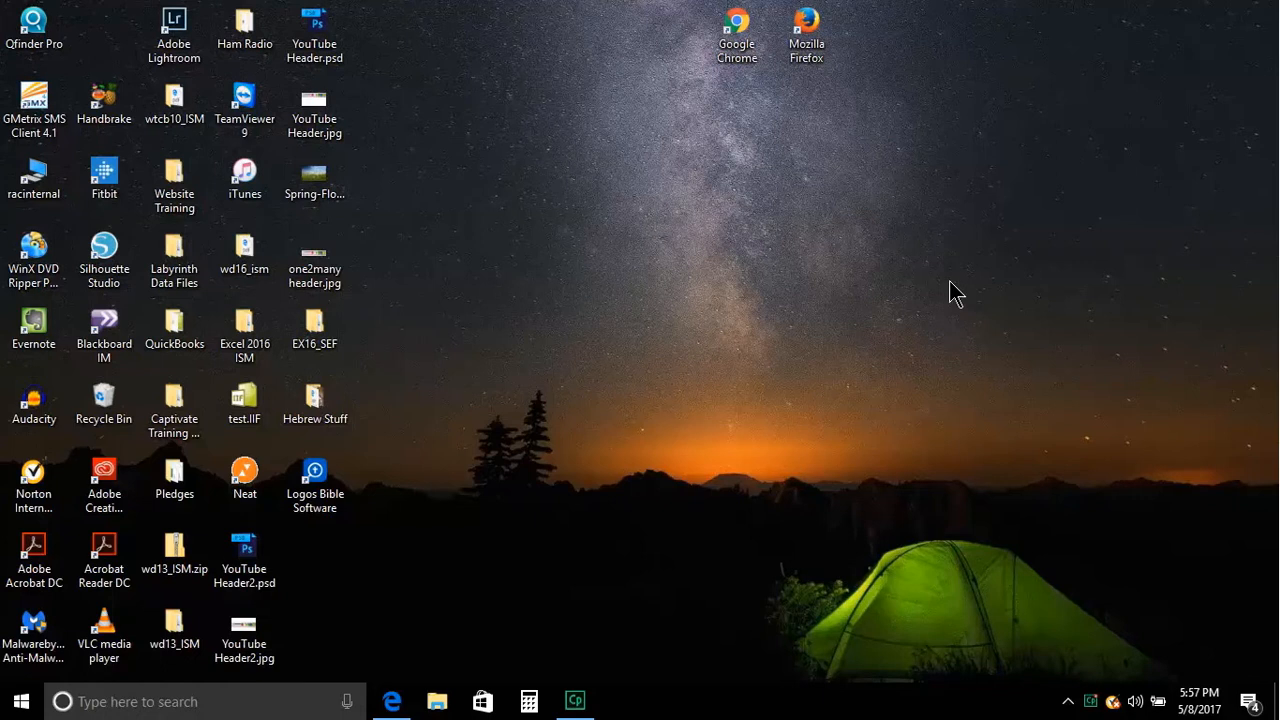
mouse_move(476, 500)
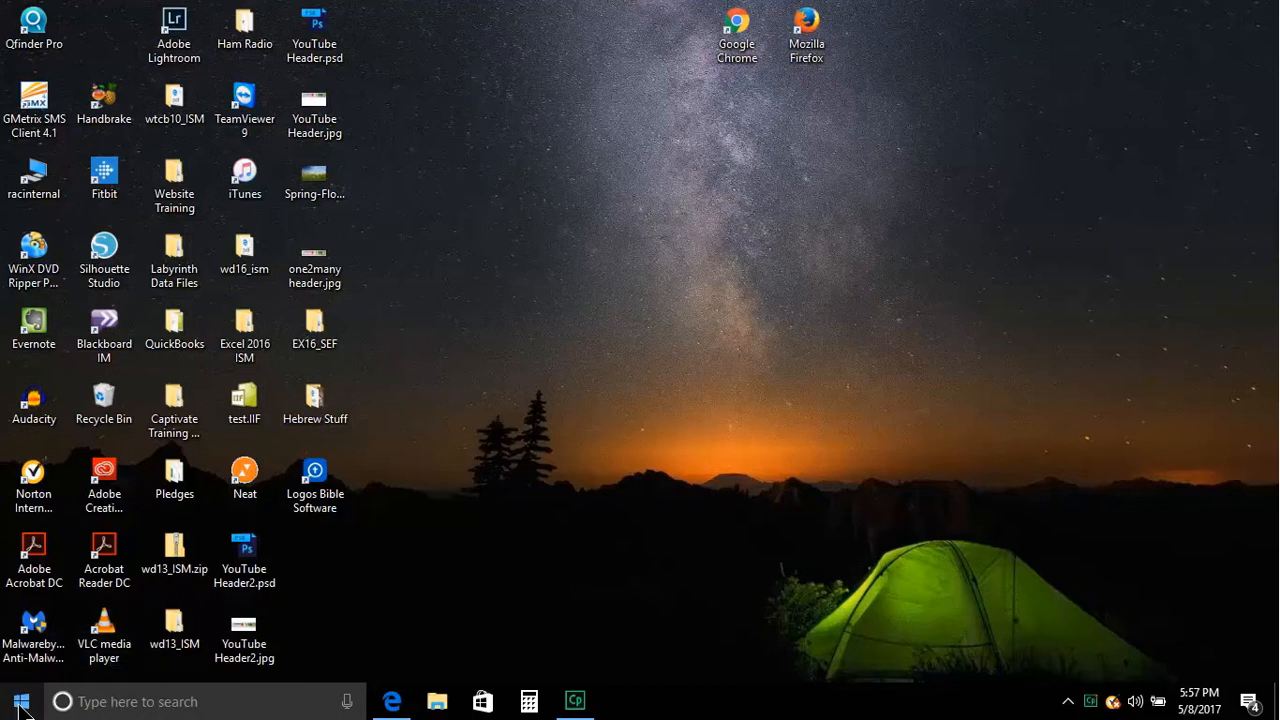
Open the Start menu and scroll the app list to the expanded Windows Accessories folder
left_click(20, 701)
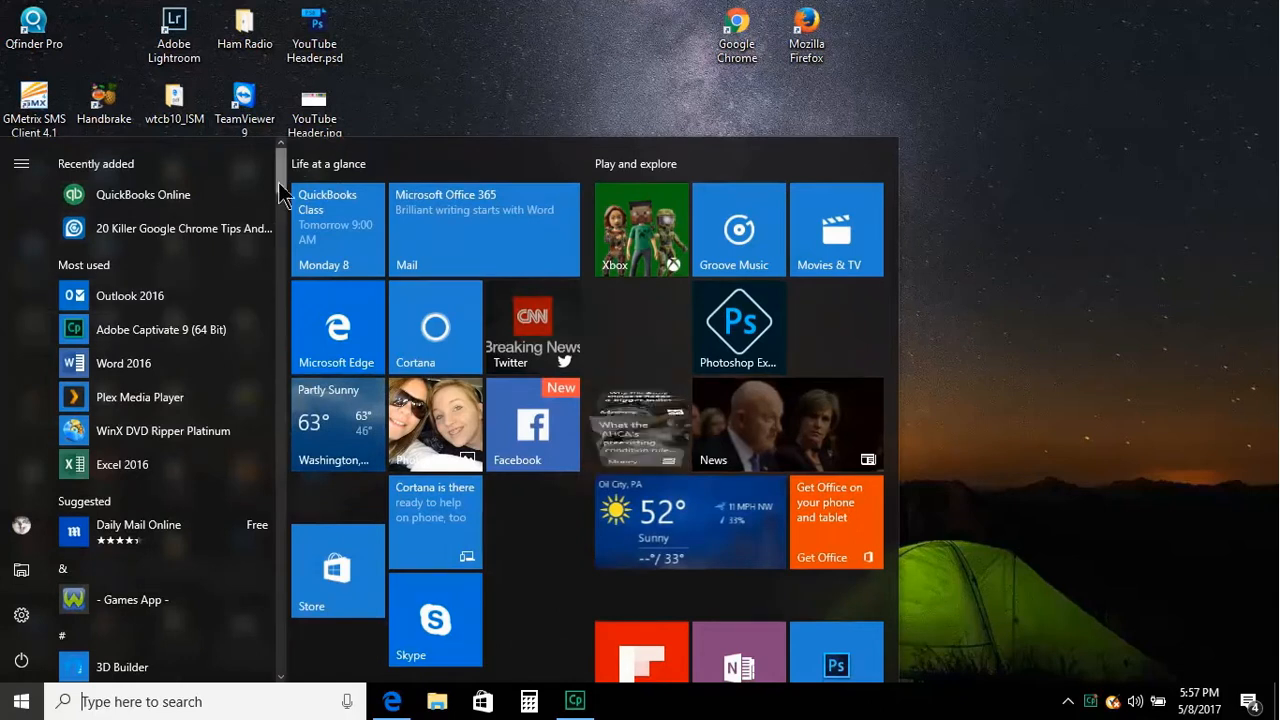
scroll("down", 3)
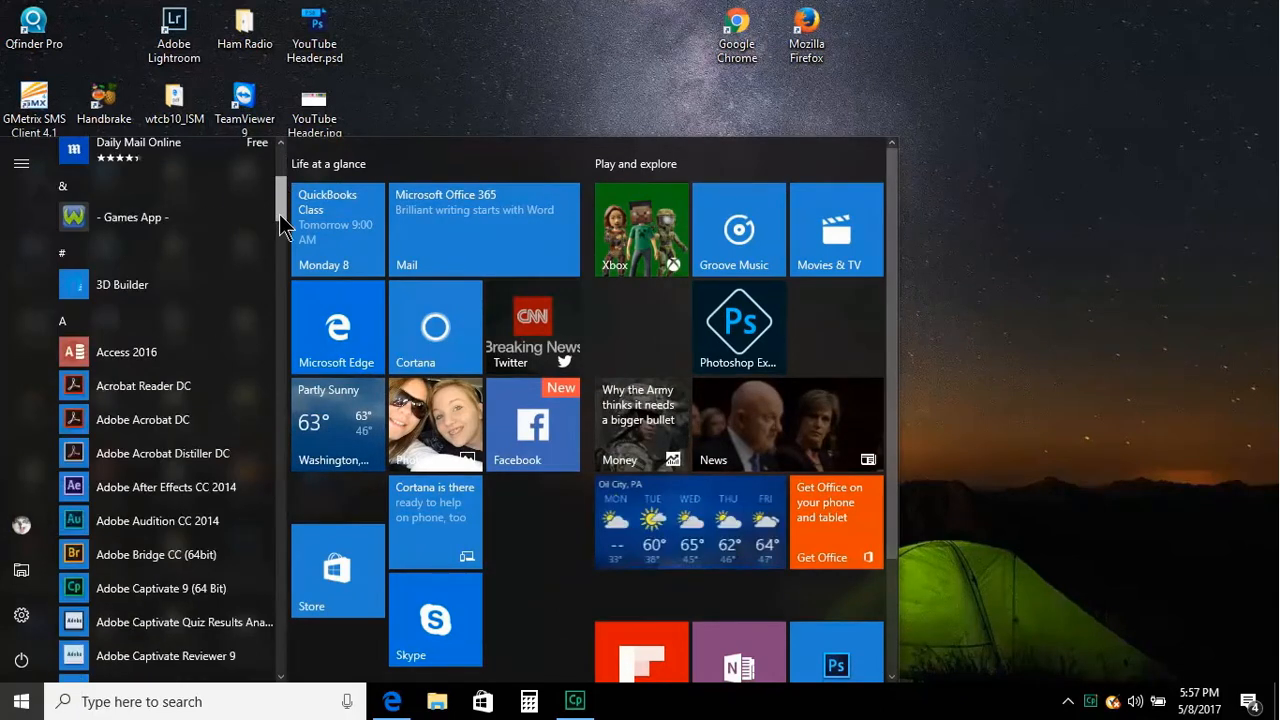
scroll("down", 3)
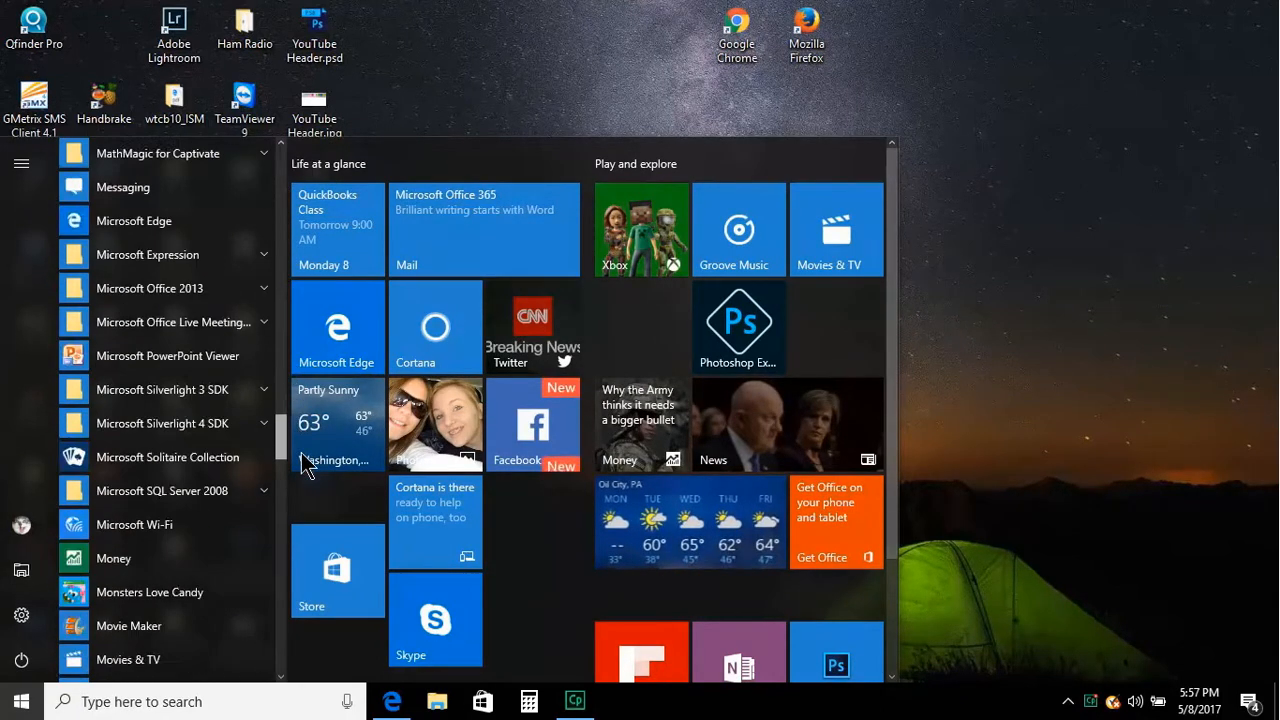
scroll("down", 3)
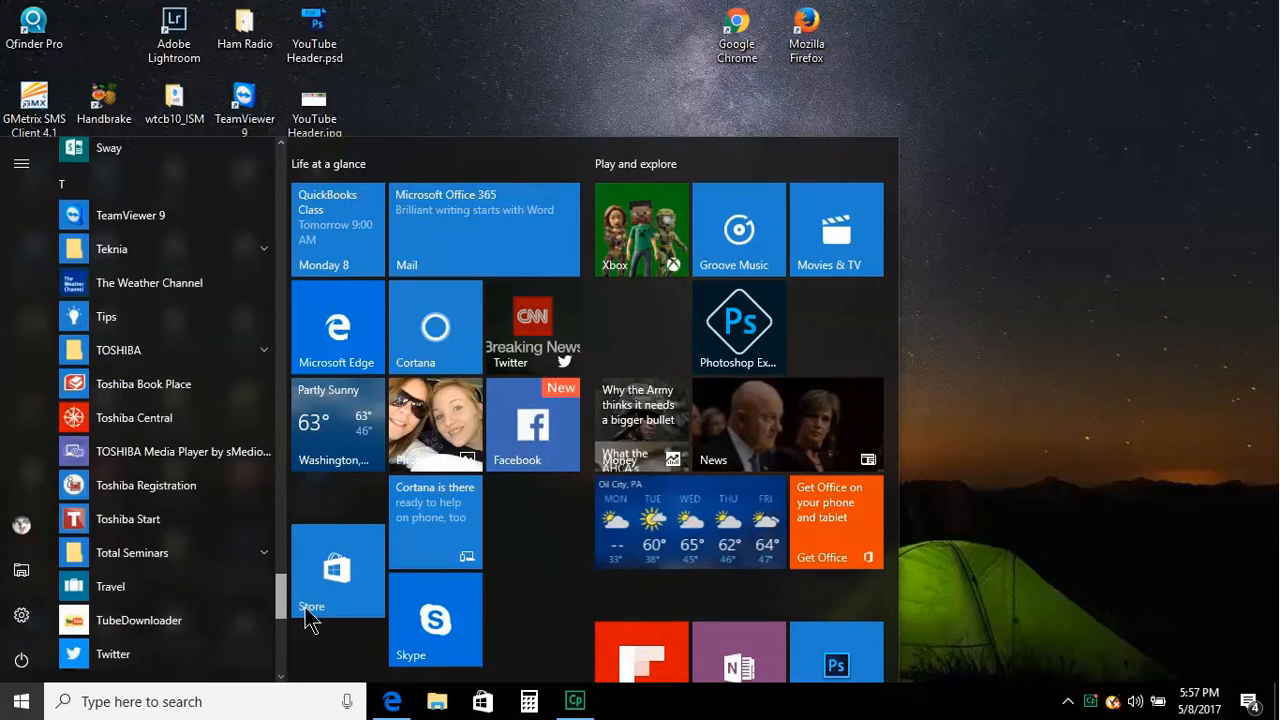
scroll("down", 3)
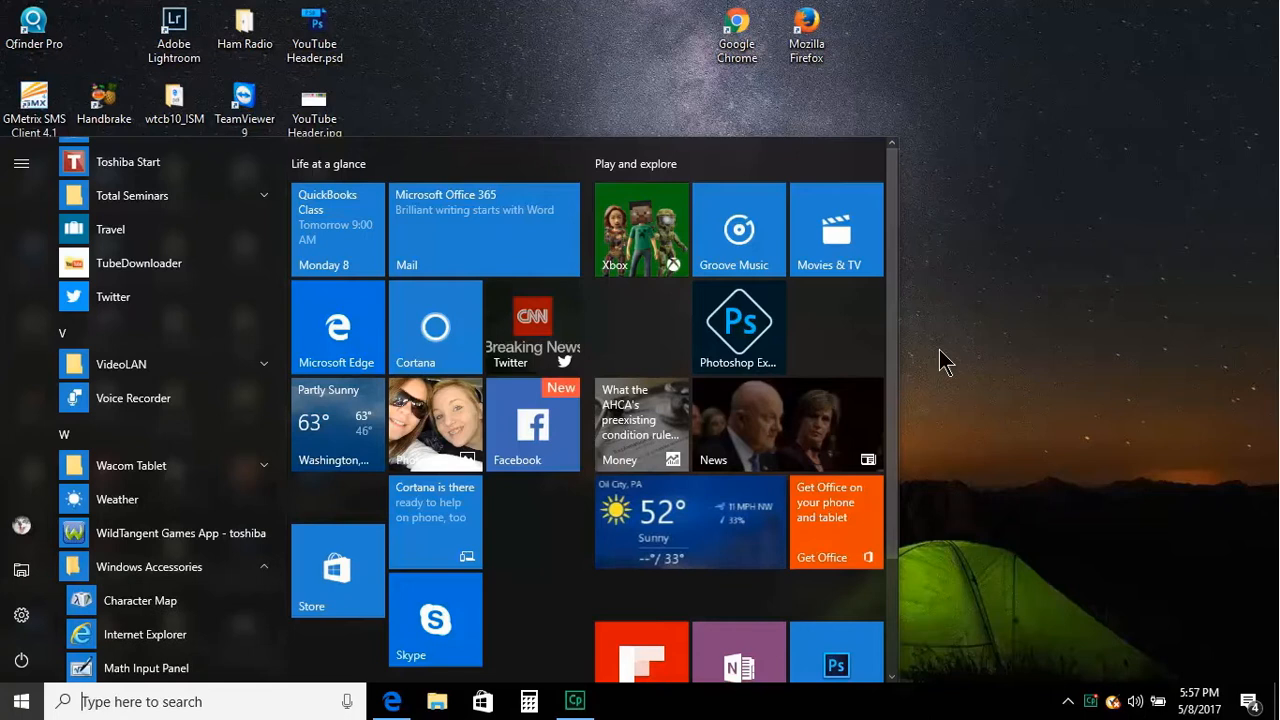
scroll("down", 3)
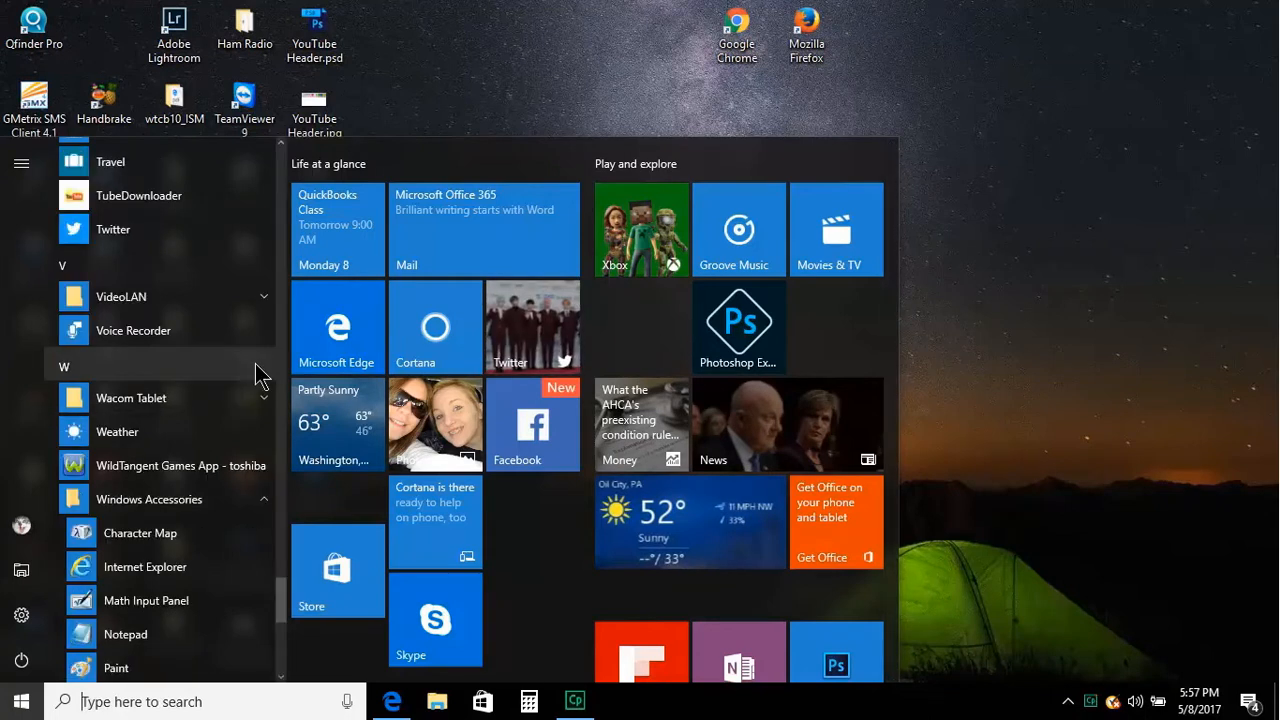
scroll("down", 3)
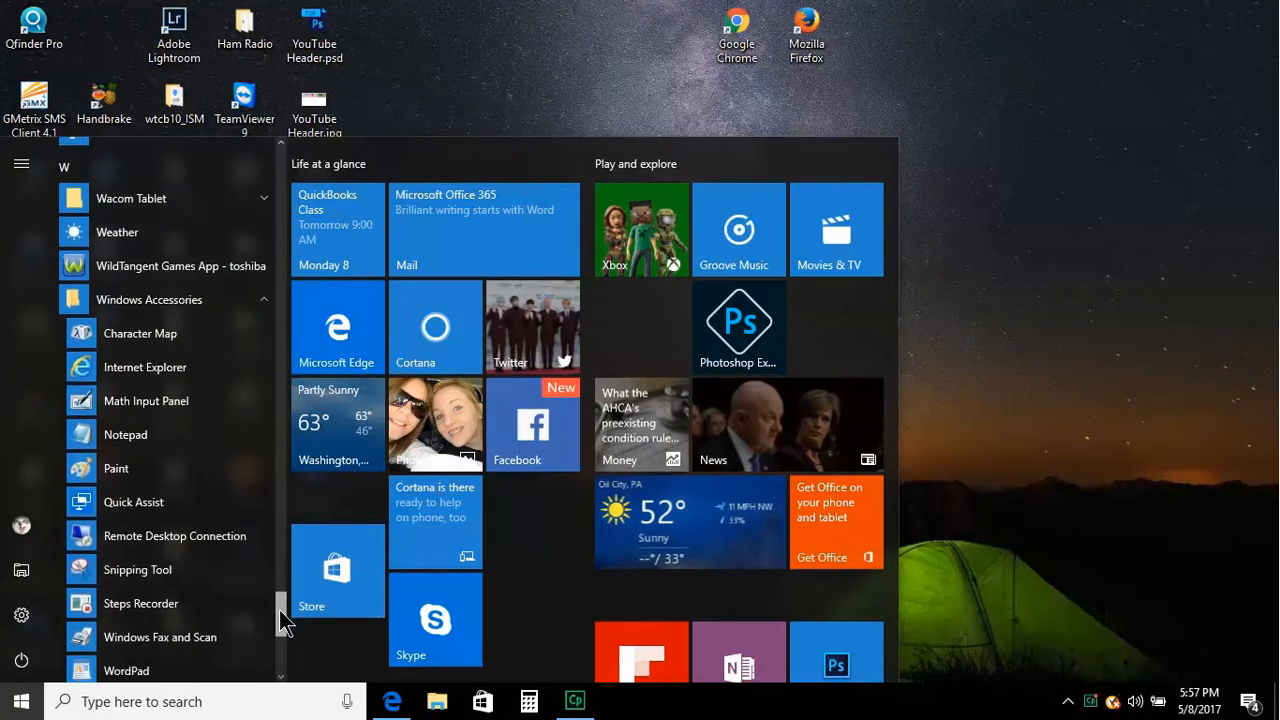
scroll("down", 3)
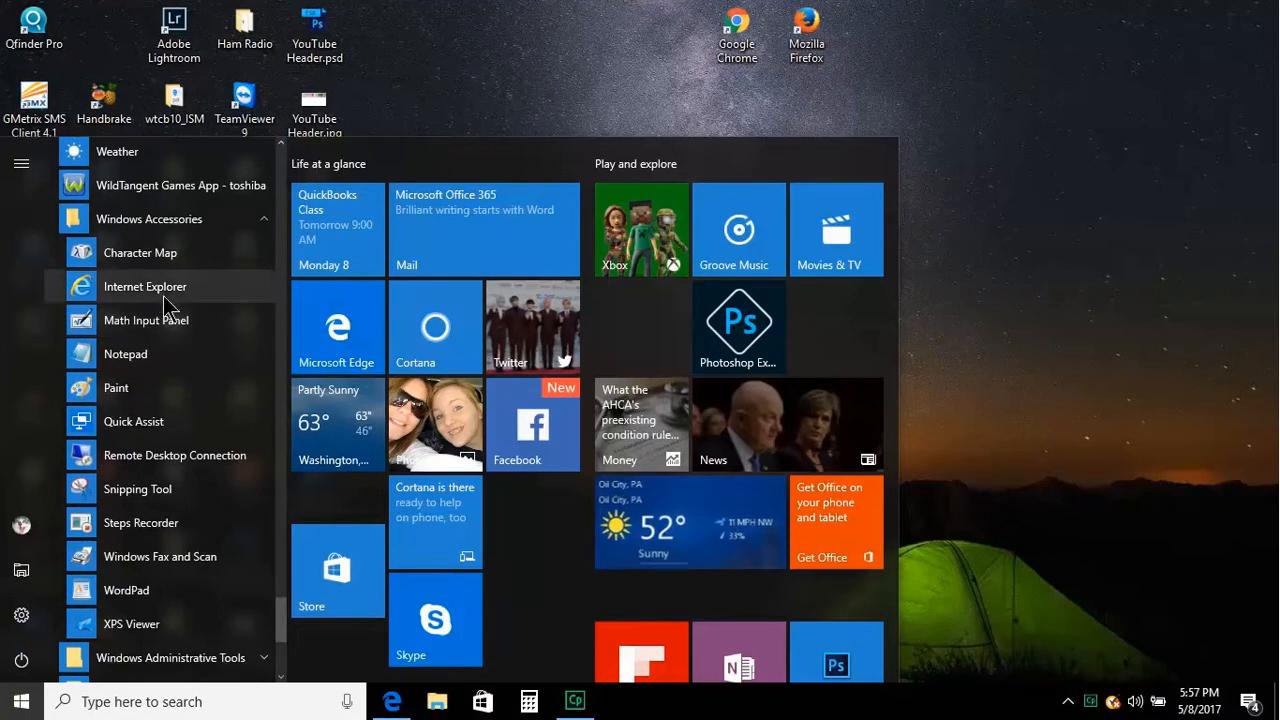
mouse_move(175, 623)
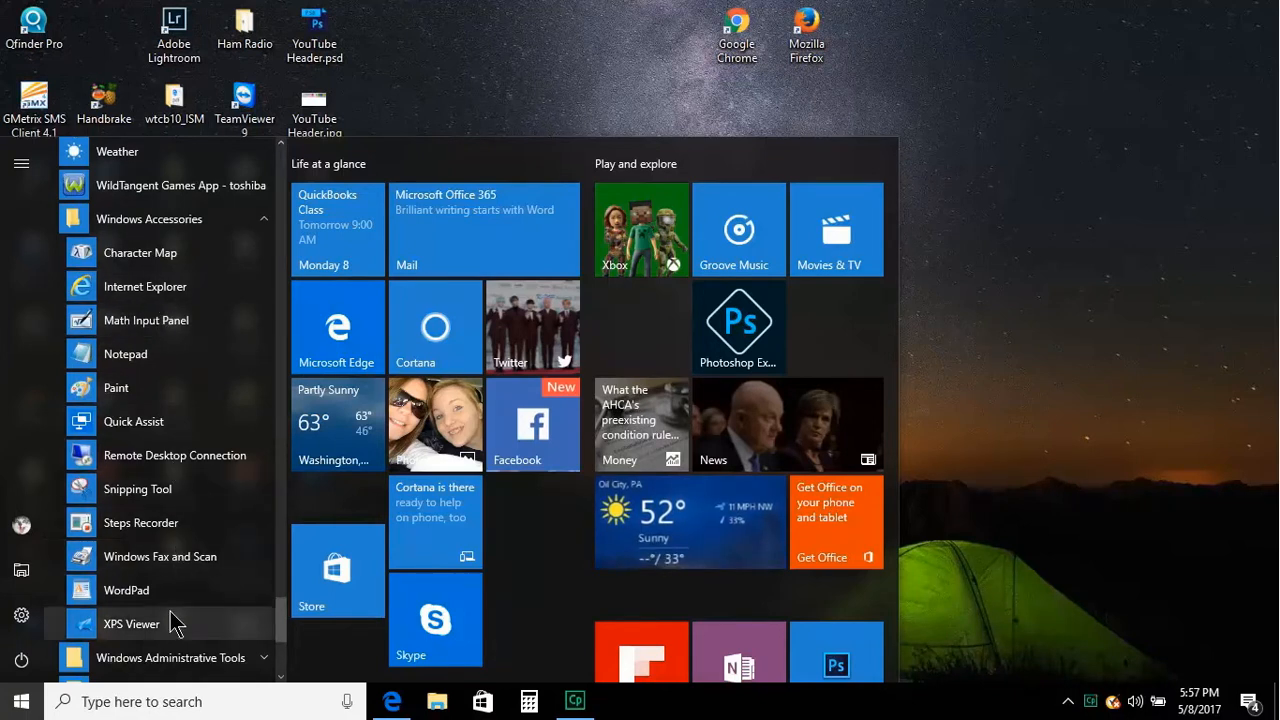
mouse_move(167, 535)
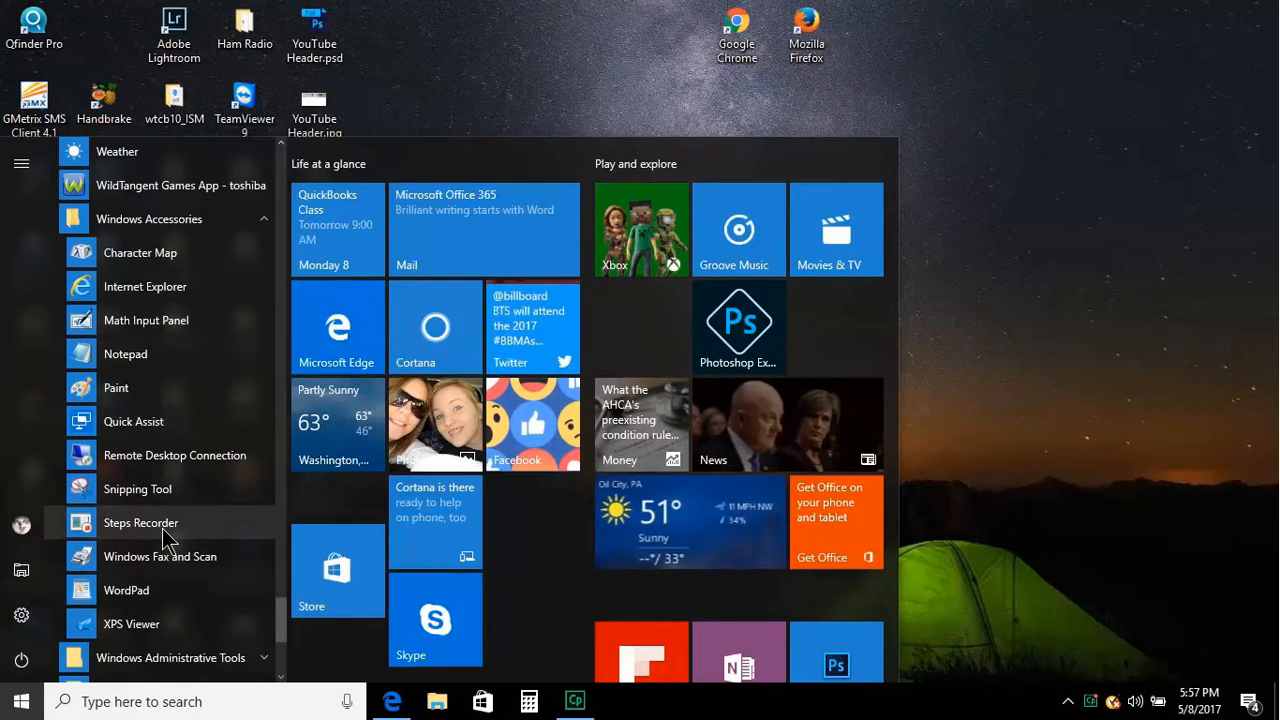
mouse_move(125, 360)
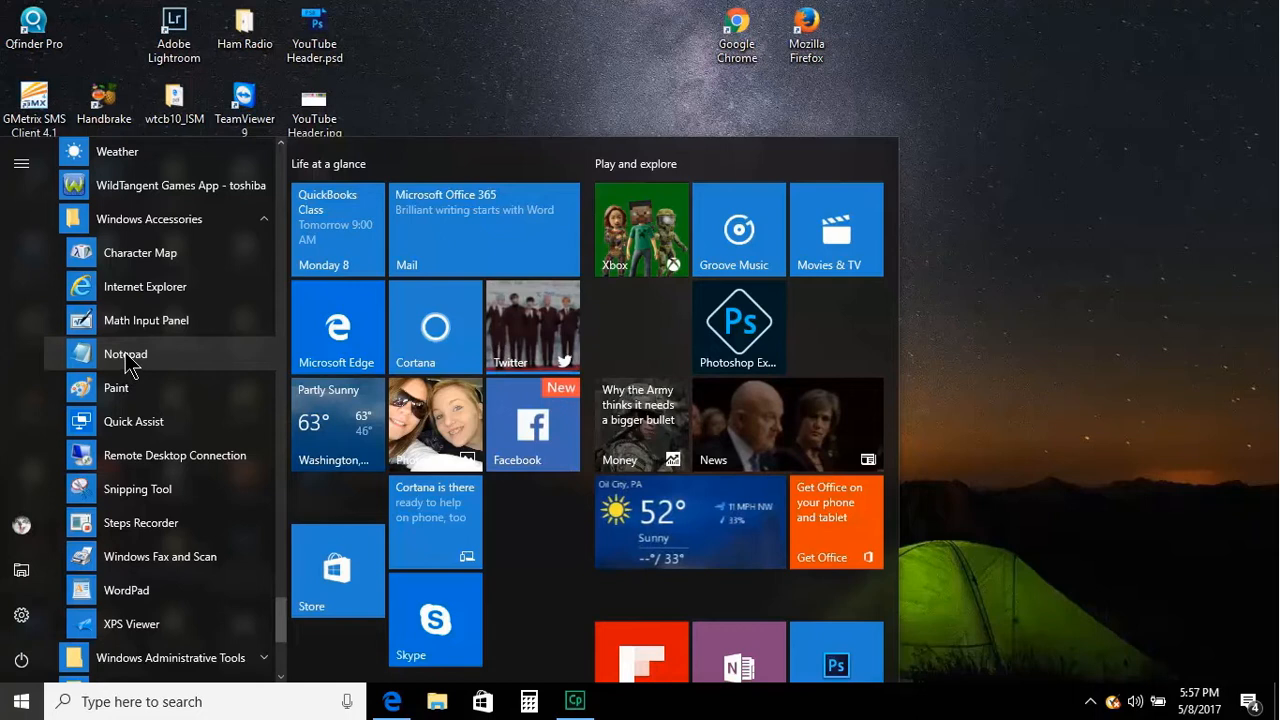
left_click(20, 701)
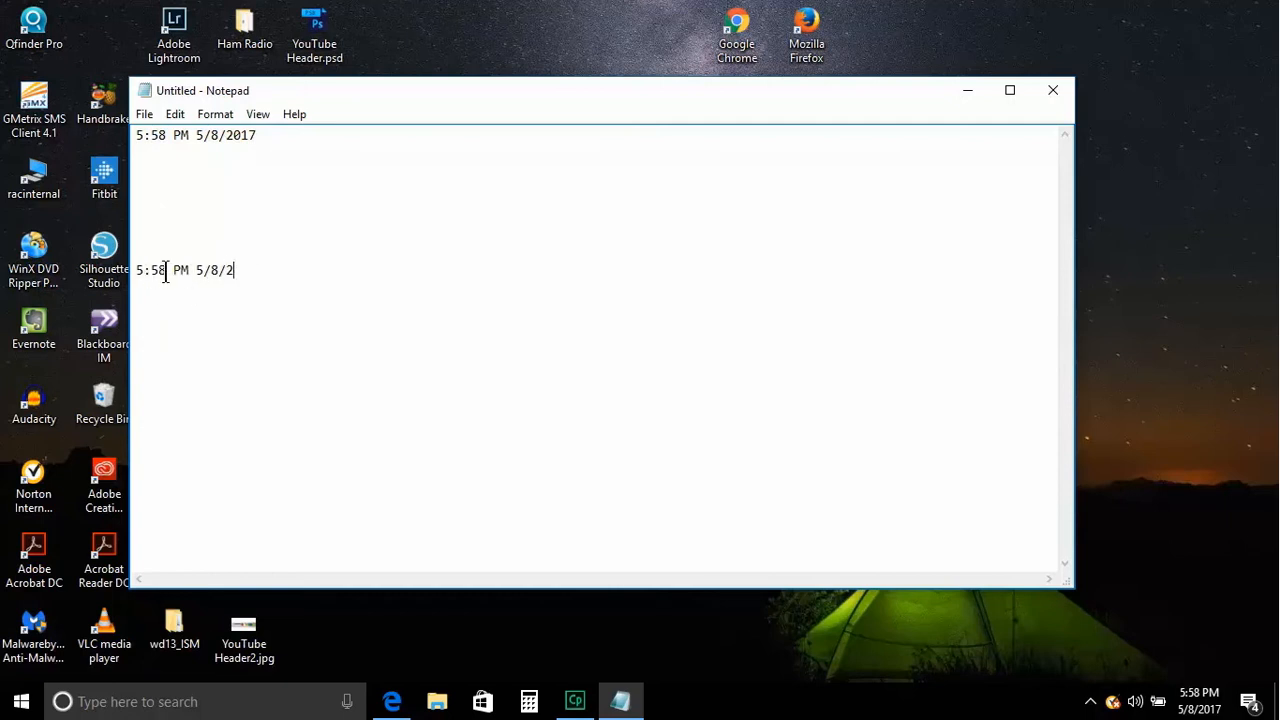
Backspace over the second time/date stamp below the original 5:58 PM 5/8/2017 stamp
key("backspace")
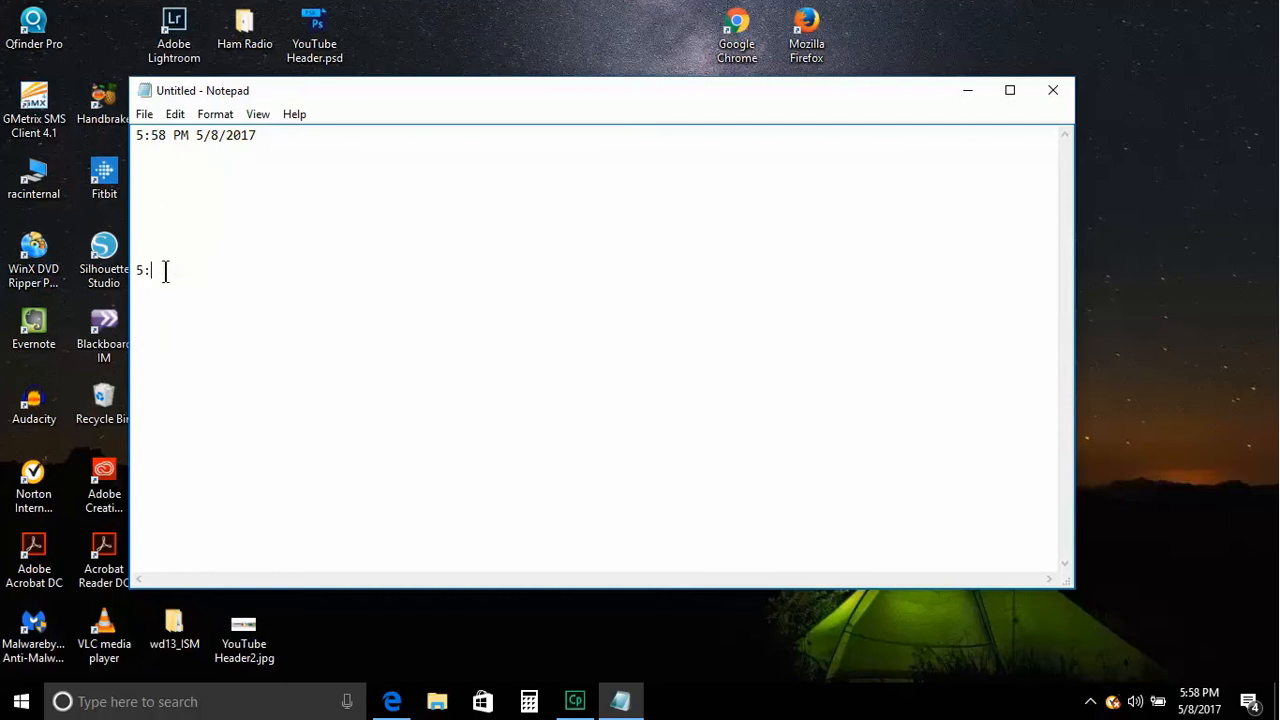